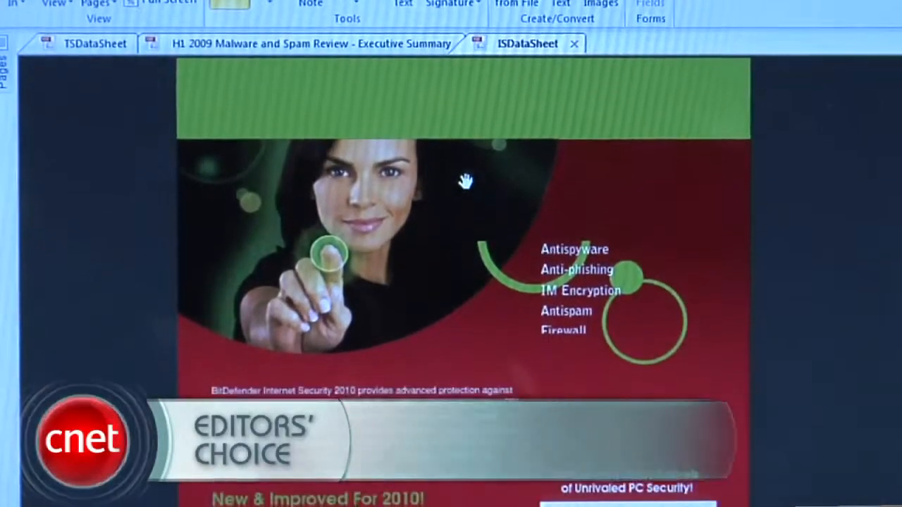
Scroll down the ISDataSheet page to the BitDefender Internet Security 2010 description below the image
scroll(down, 3)
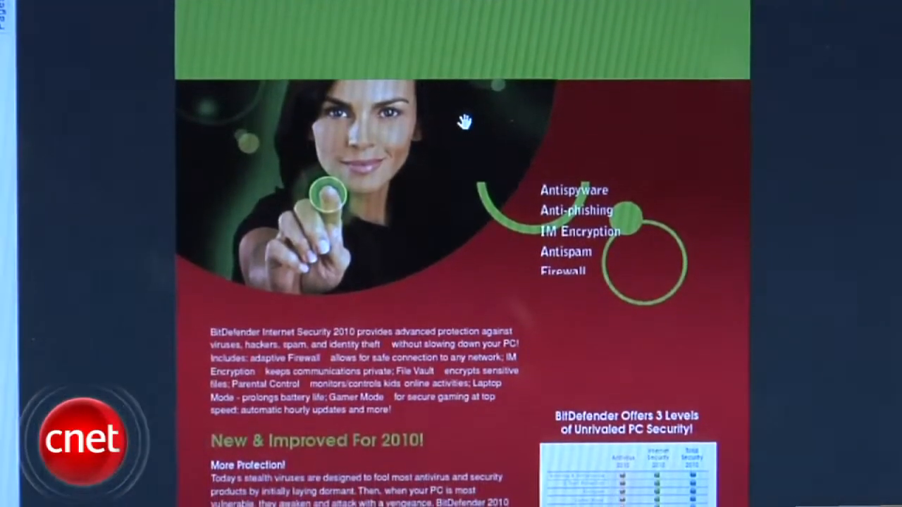
scroll(down, 3)
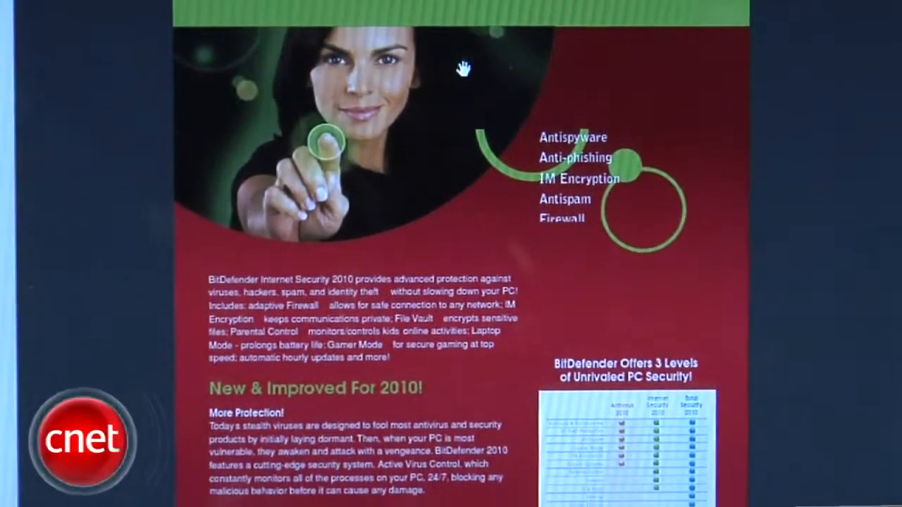
scroll(down, 3)
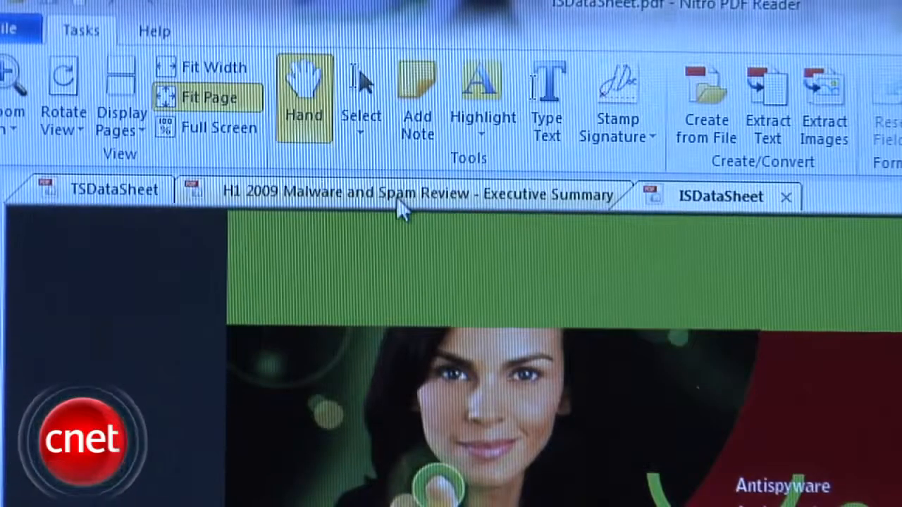
Switch to the H1 2009 Malware and Spam Review tab and add a sticky note reading 'note'
click(416, 193)
text(this is a)
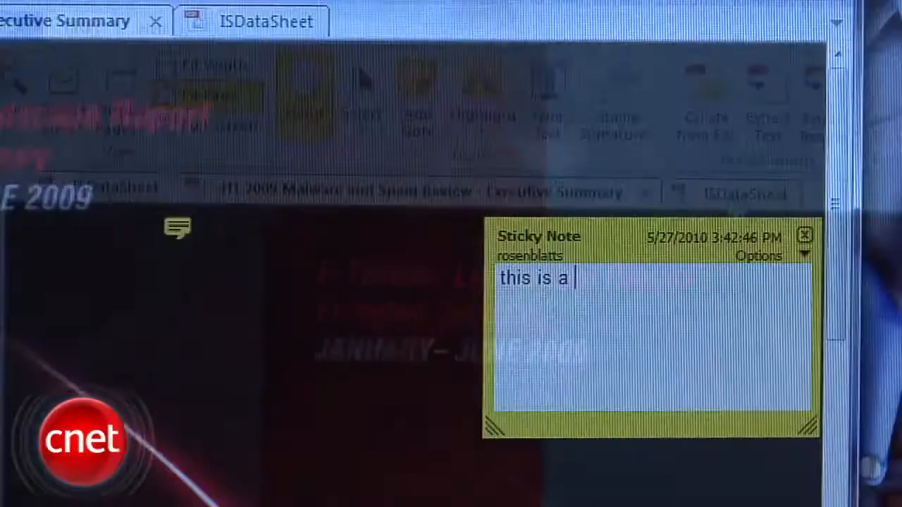
text(note)
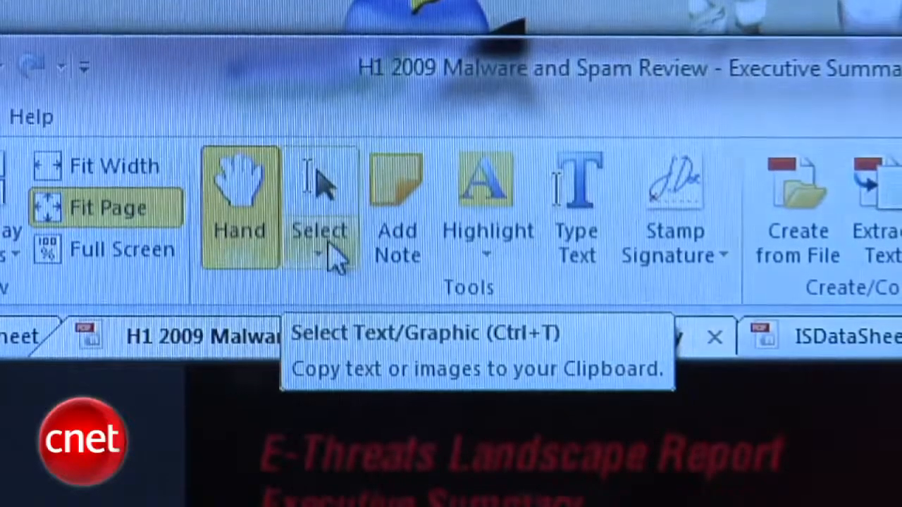
mouse_move(393, 260)
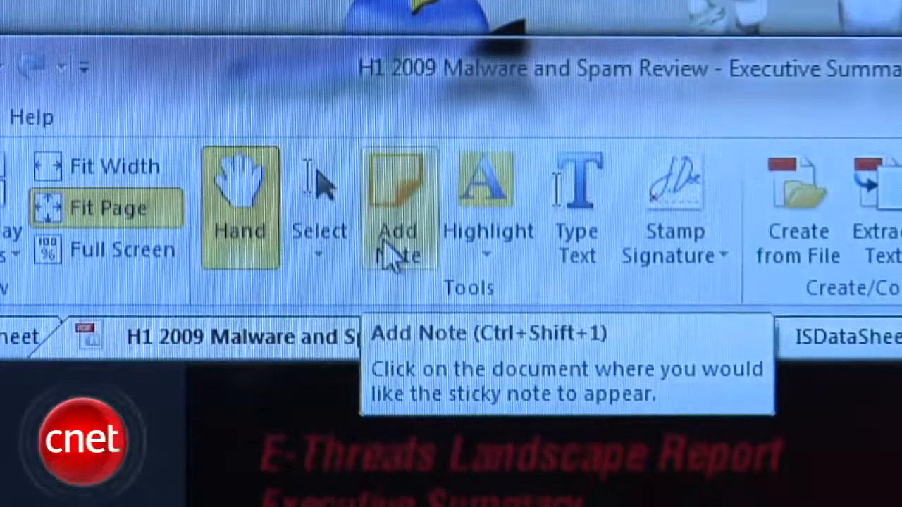
mouse_move(502, 267)
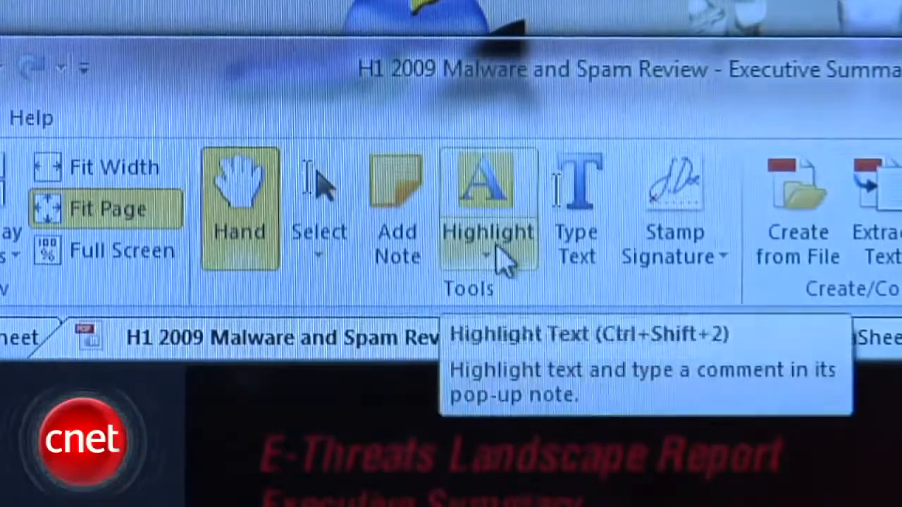
Expand the Highlight dropdown to reveal highlight, cross-out and underline markup options
click(488, 255)
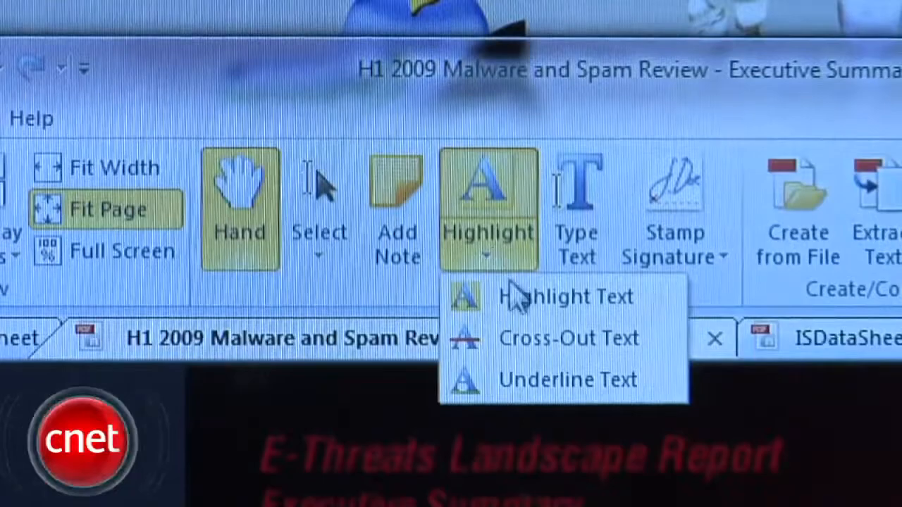